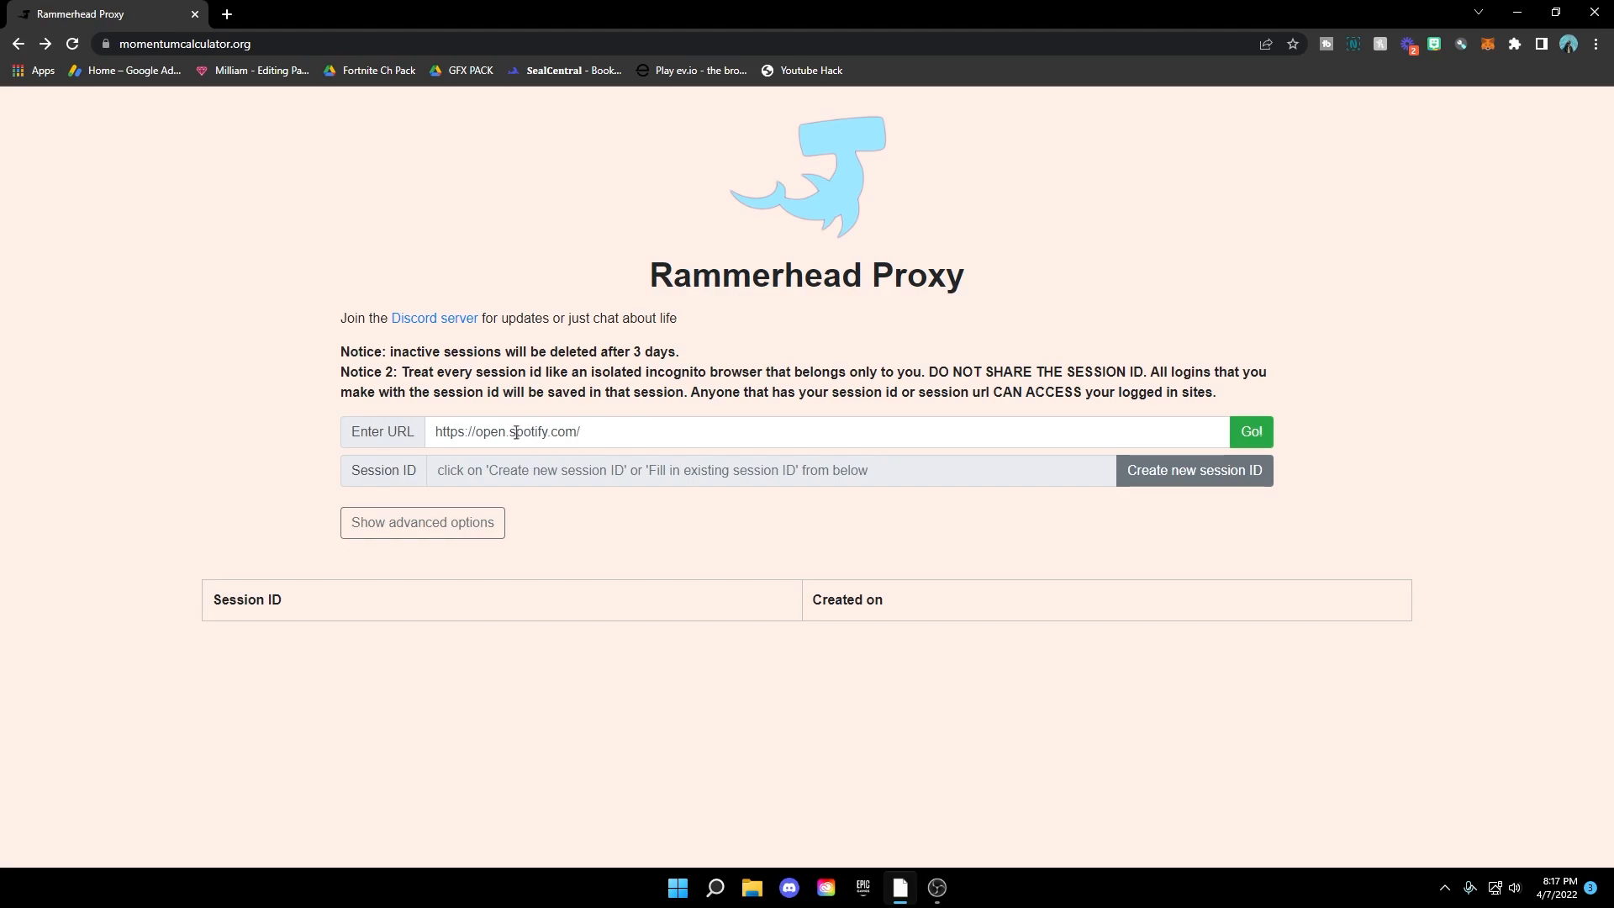
{"action": "mouse_move", "coordinate": [1101, 492]}
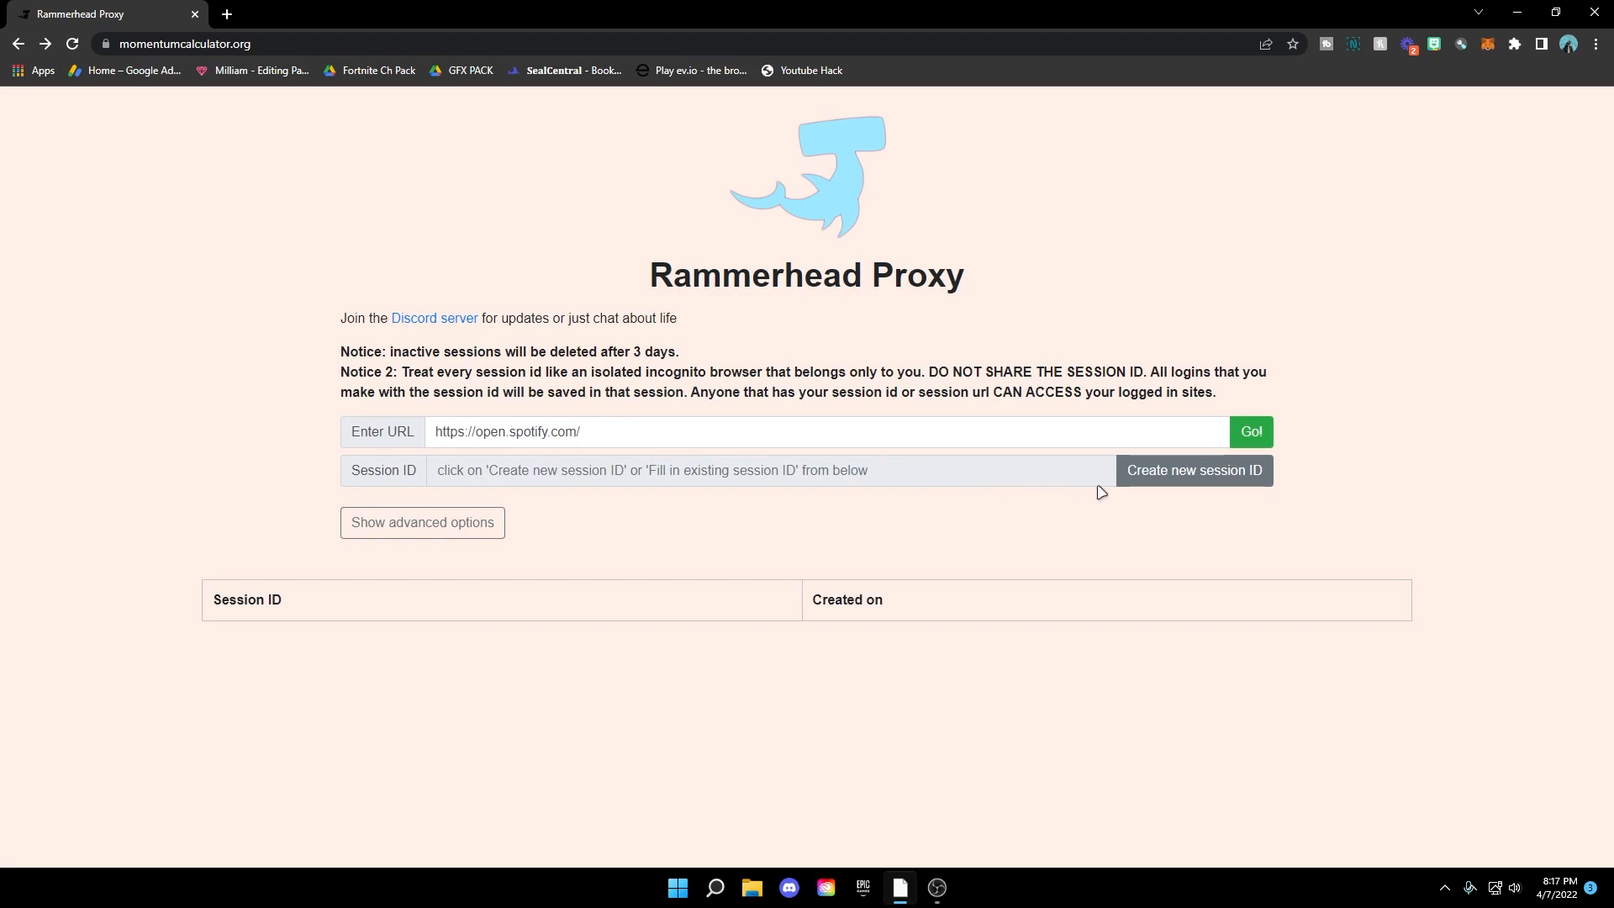
{"action": "left_click", "coordinate": [1193, 471]}
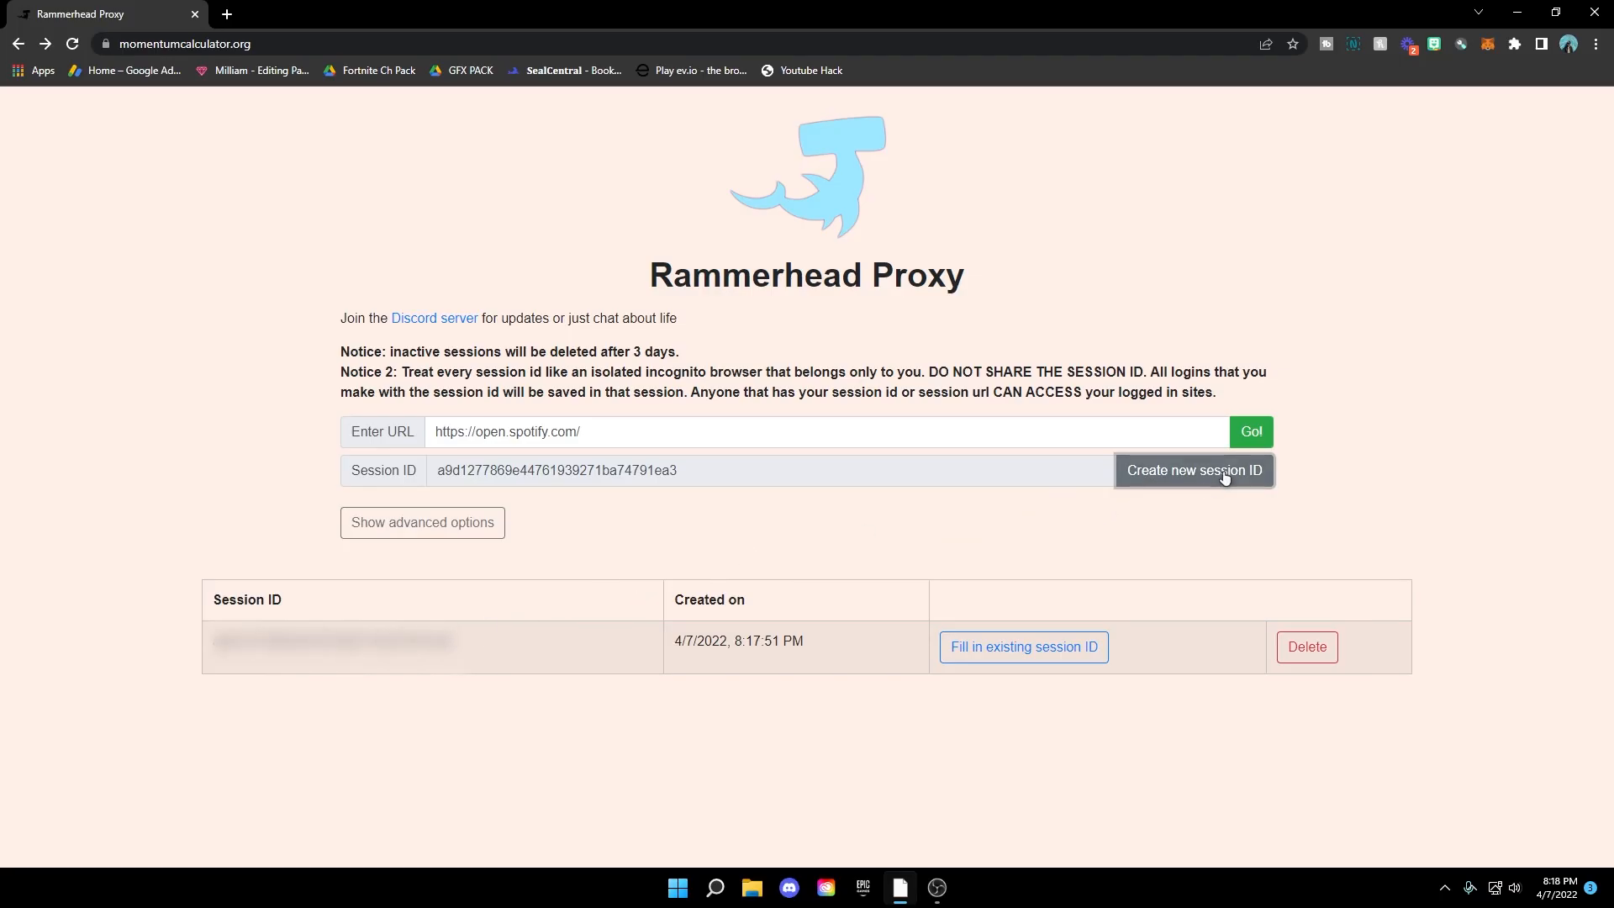
Load the Spotify home page through the new session via 'Go!', then return to the Rammerhead start page.
{"action": "left_click", "coordinate": [1250, 431]}
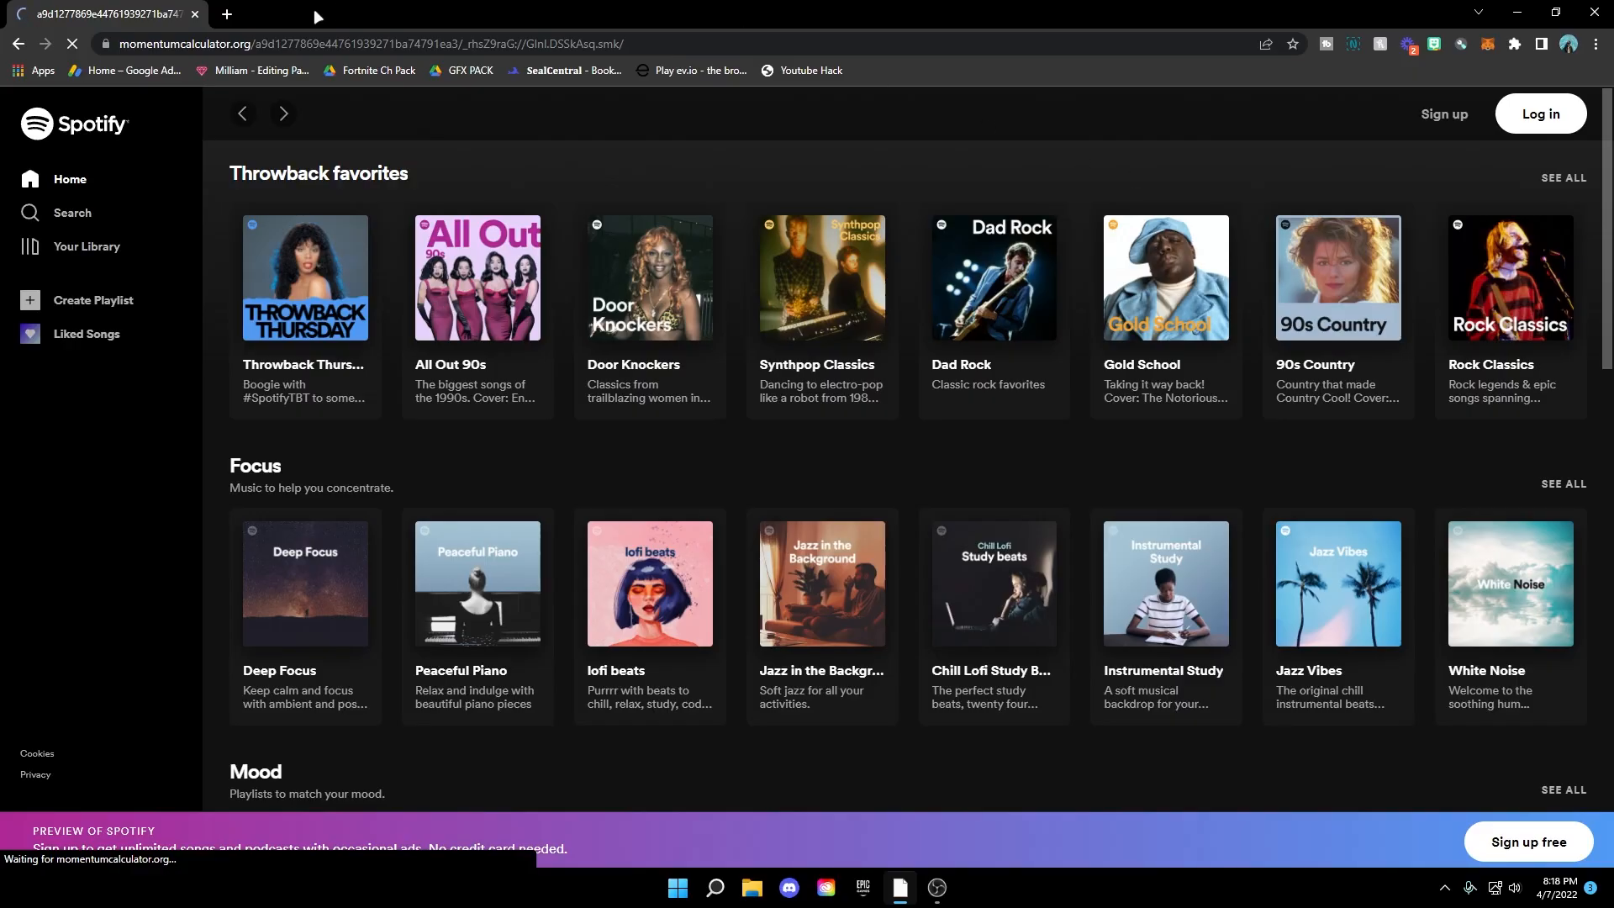
{"action": "left_click", "coordinate": [18, 43]}
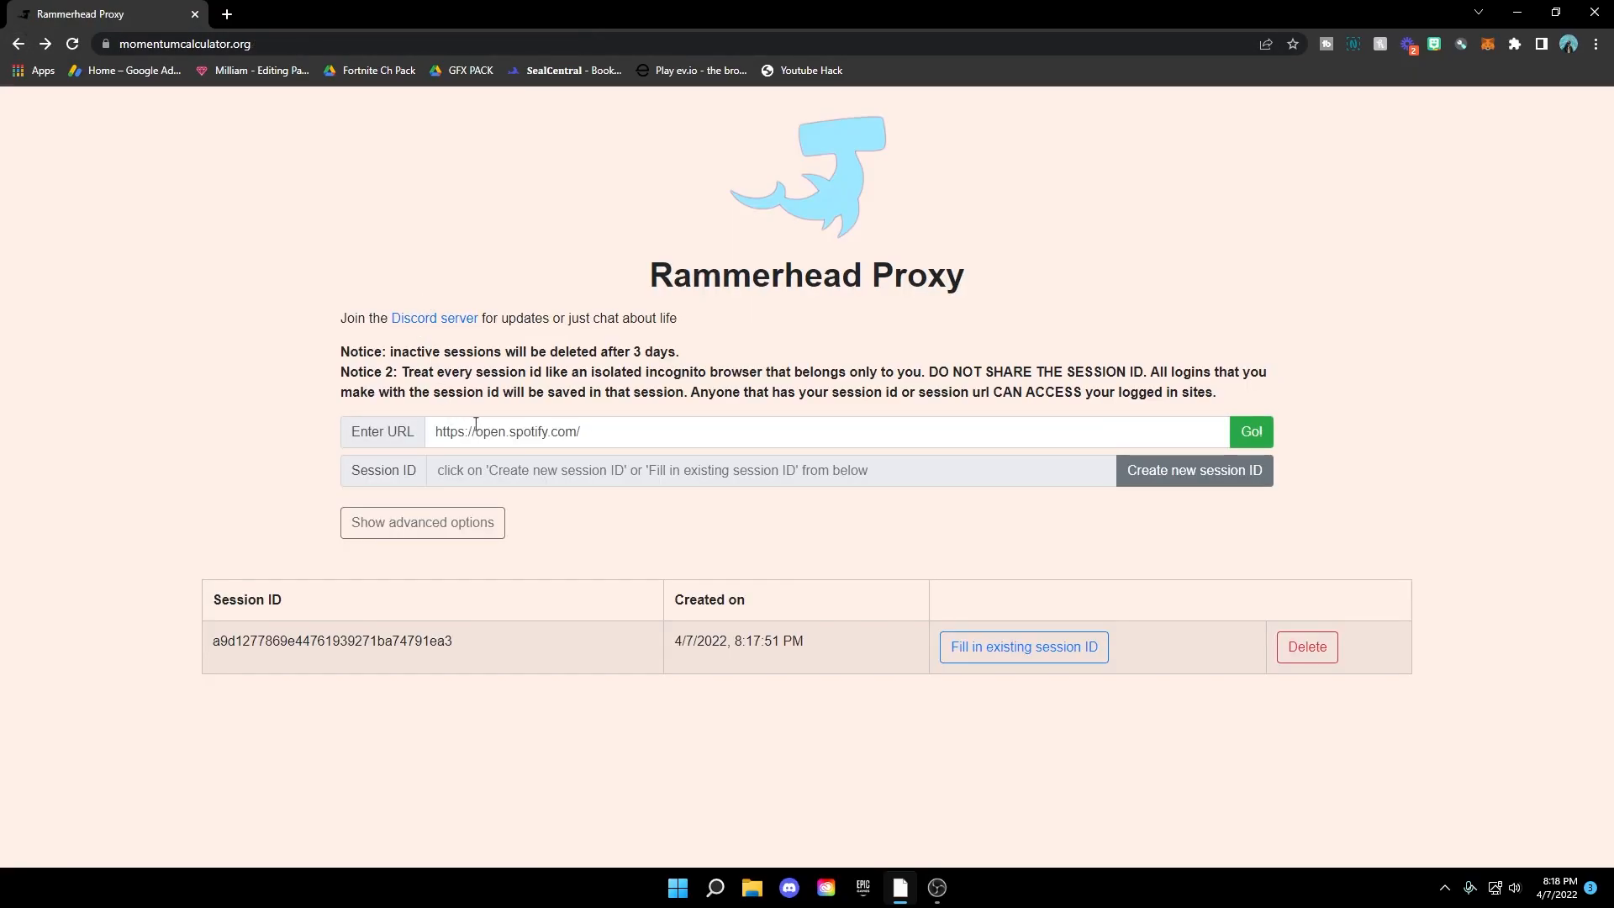